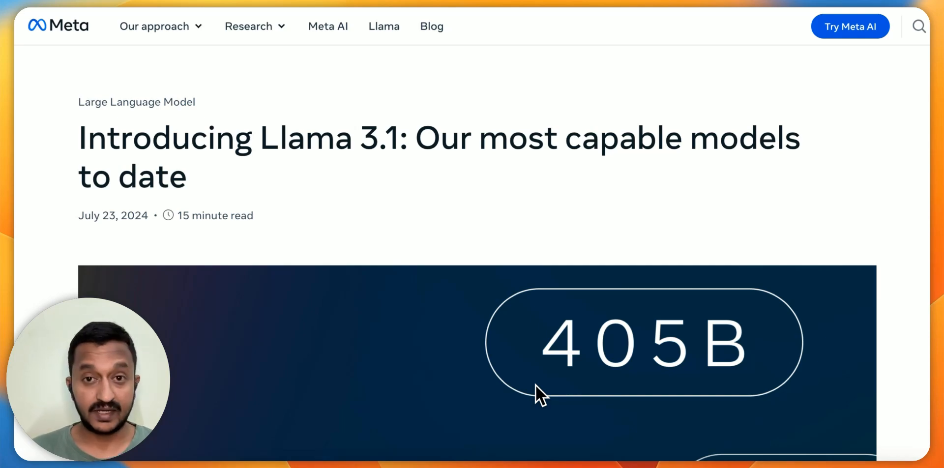
mouse_move(565, 394)
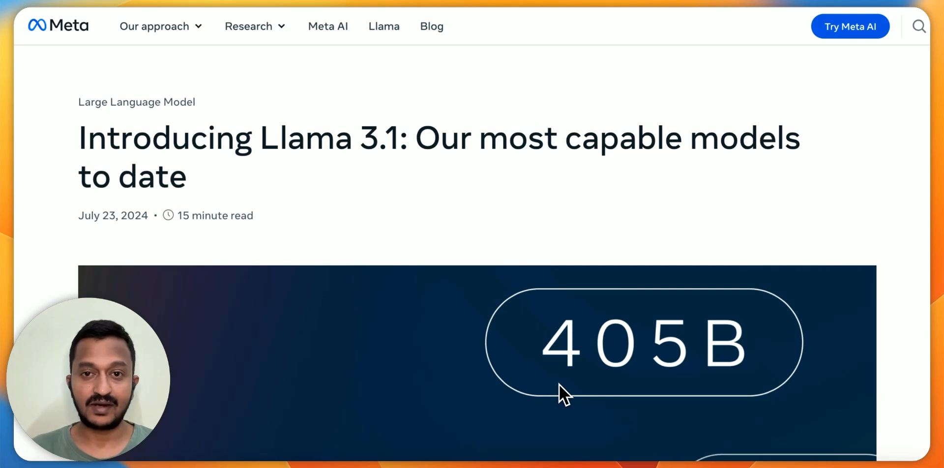
- Scroll through the Fireworks docs and Models page to find Meta Llama 3.1 405B Instruct
scroll("down", 3)
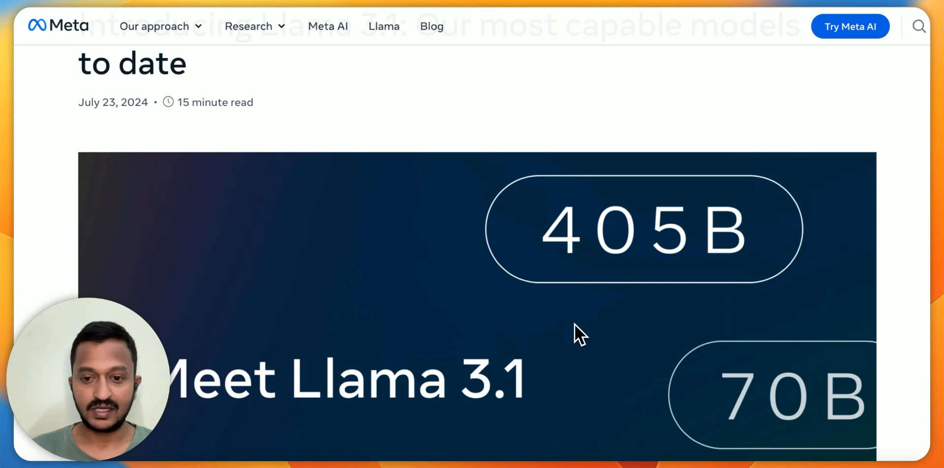
scroll("down", 3)
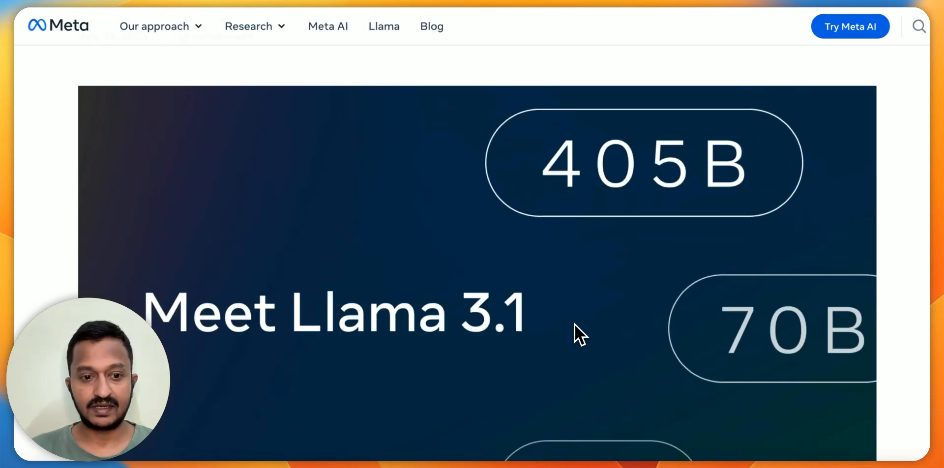
scroll("down", 3)
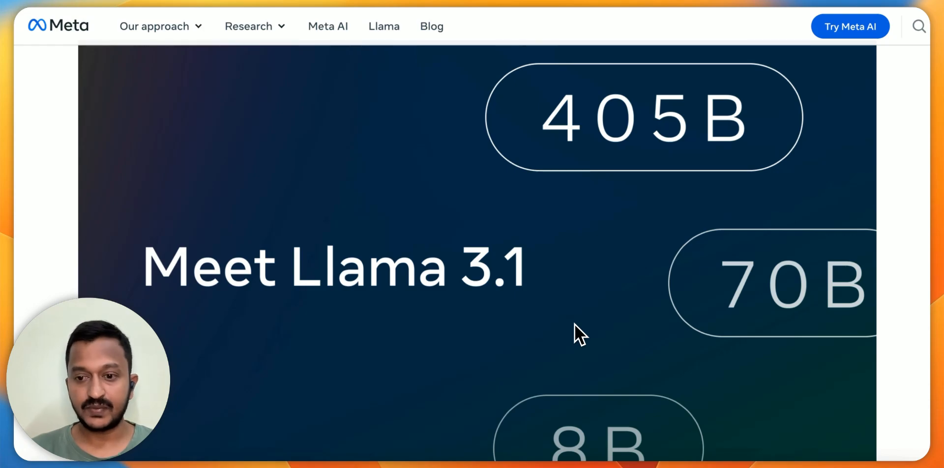
scroll("down", 3)
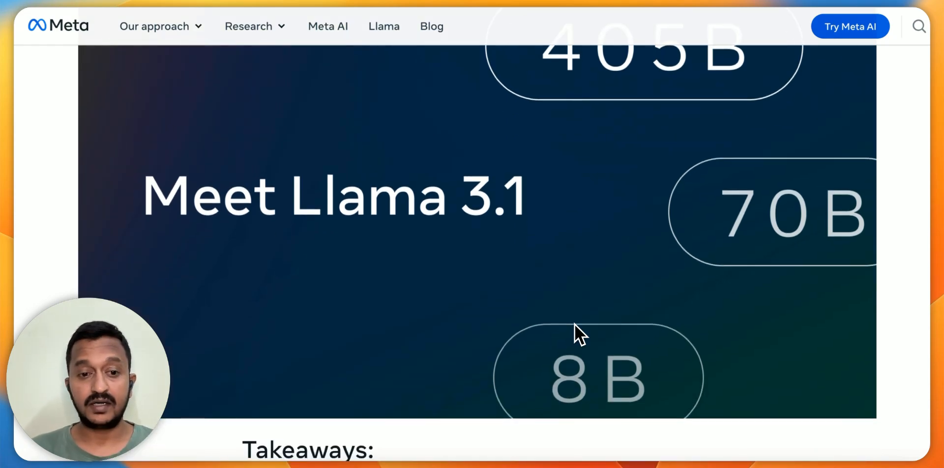
scroll("down", 3)
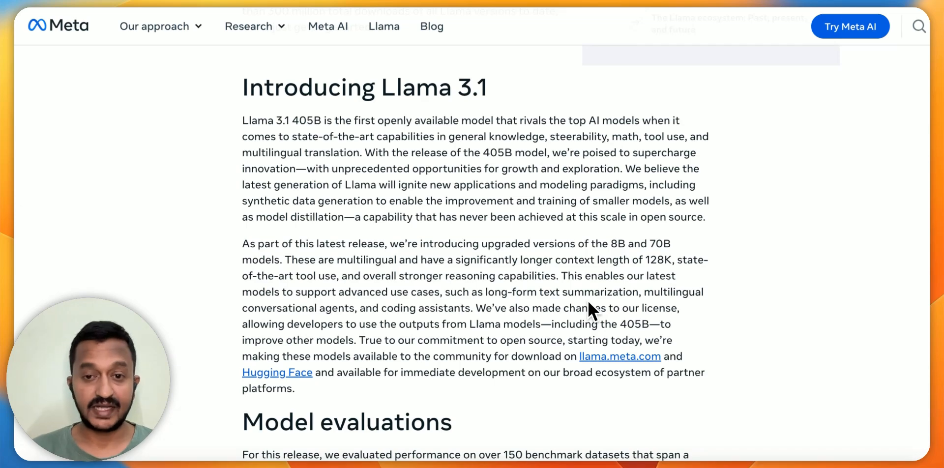
scroll("down", 3)
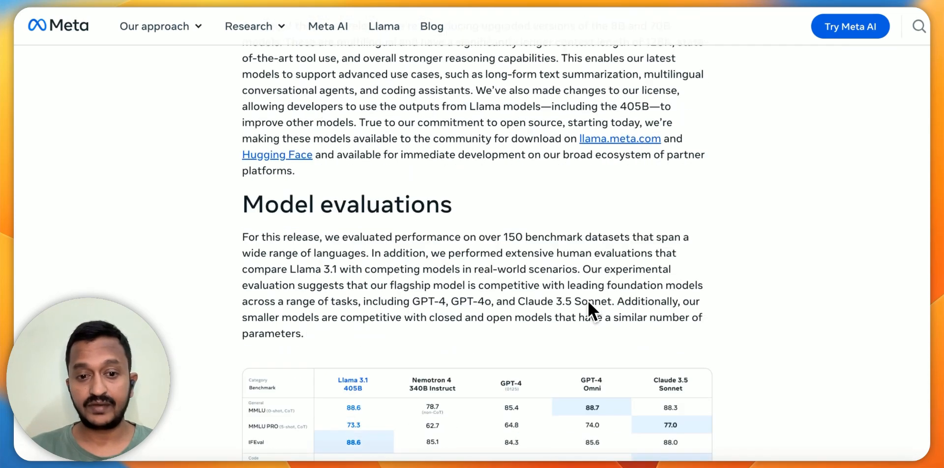
scroll("down", 3)
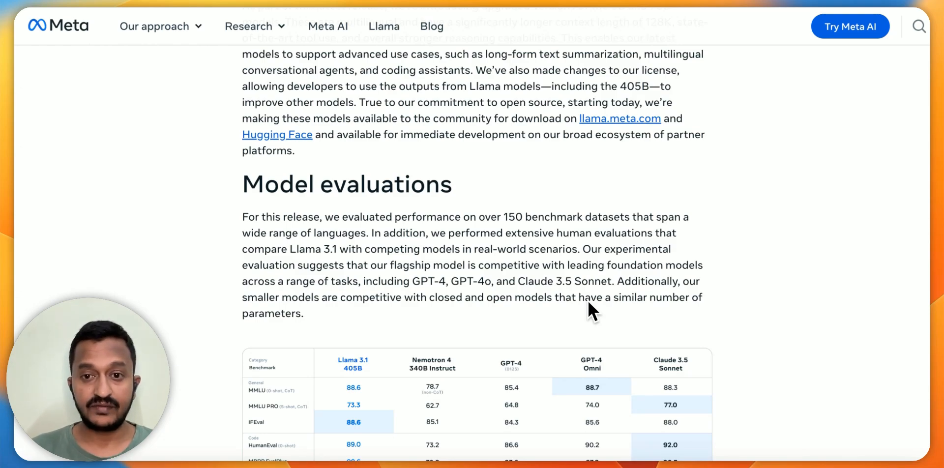
scroll("up", 3)
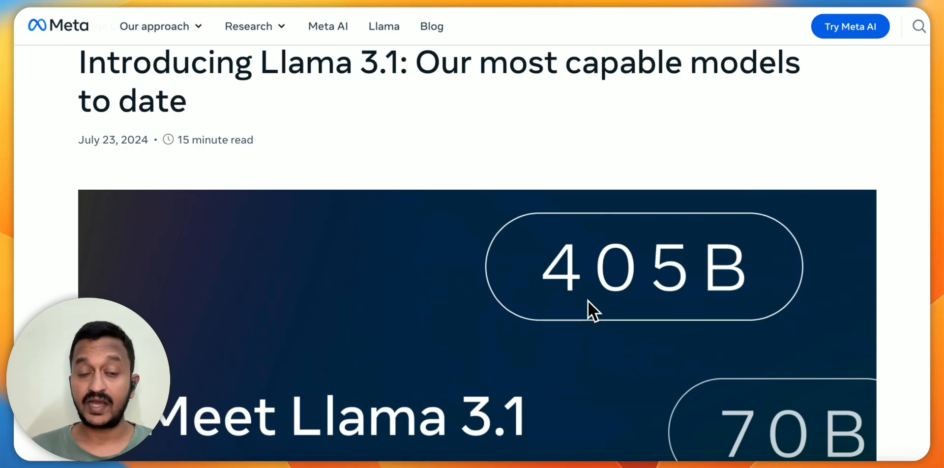
mouse_move(515, 453)
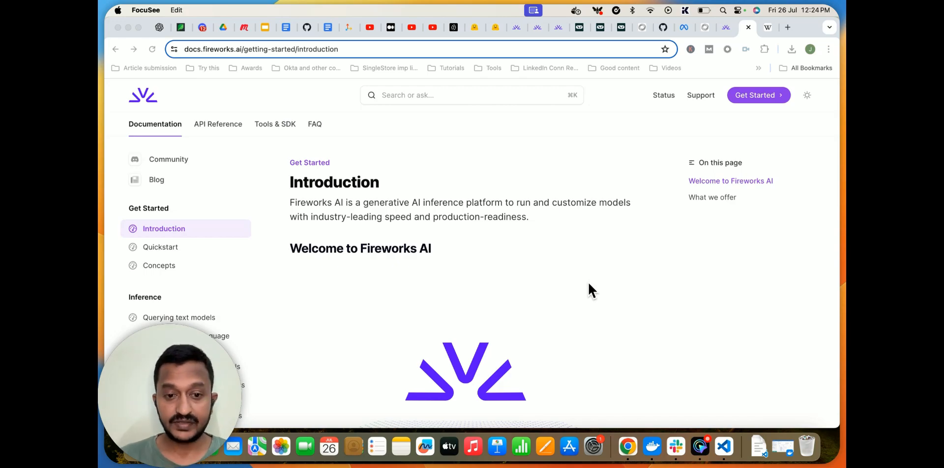
mouse_move(671, 96)
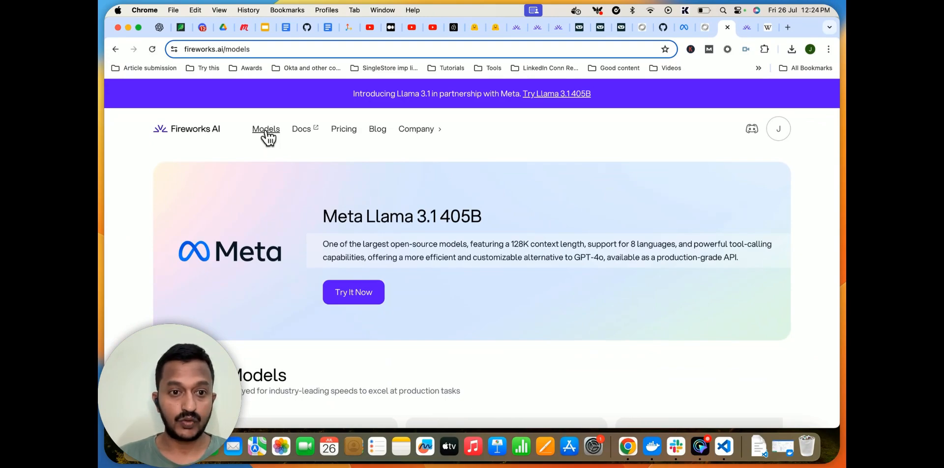
scroll("down", 3)
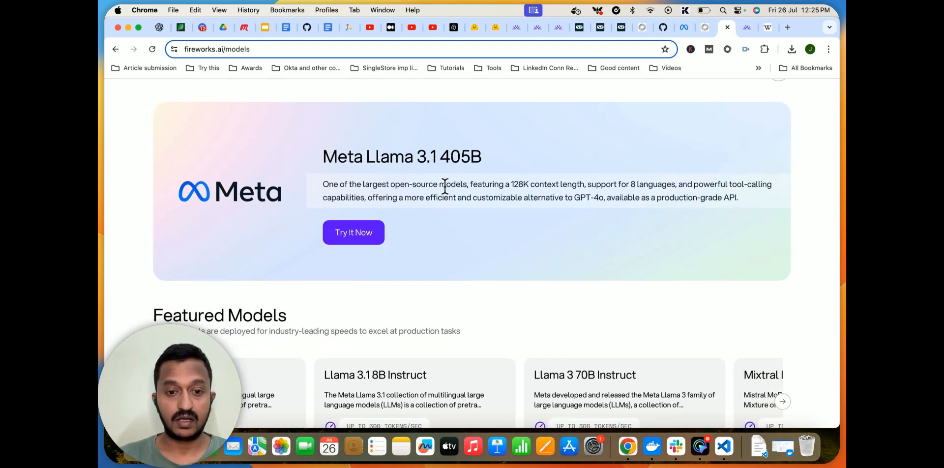
scroll("down", 3)
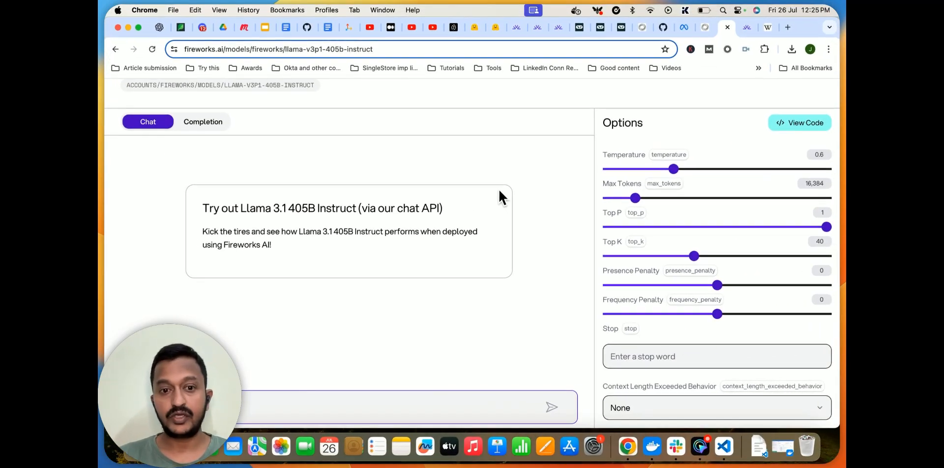
mouse_move(384, 192)
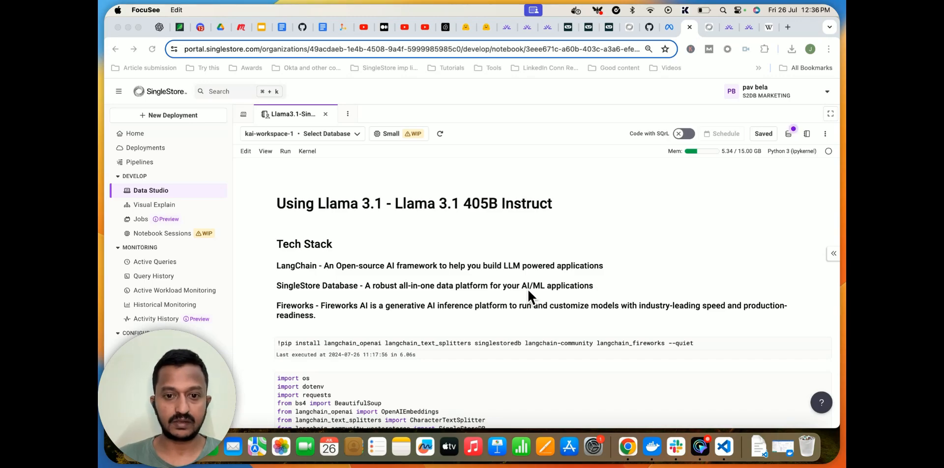
mouse_move(445, 262)
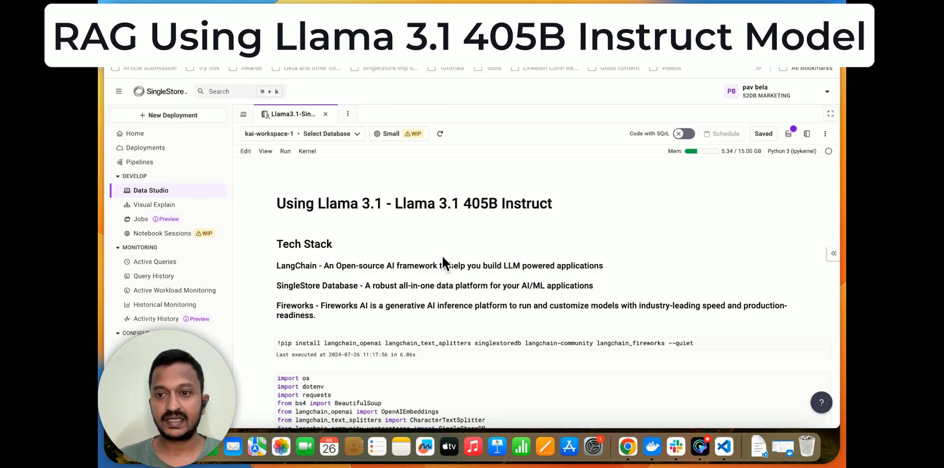
mouse_move(440, 271)
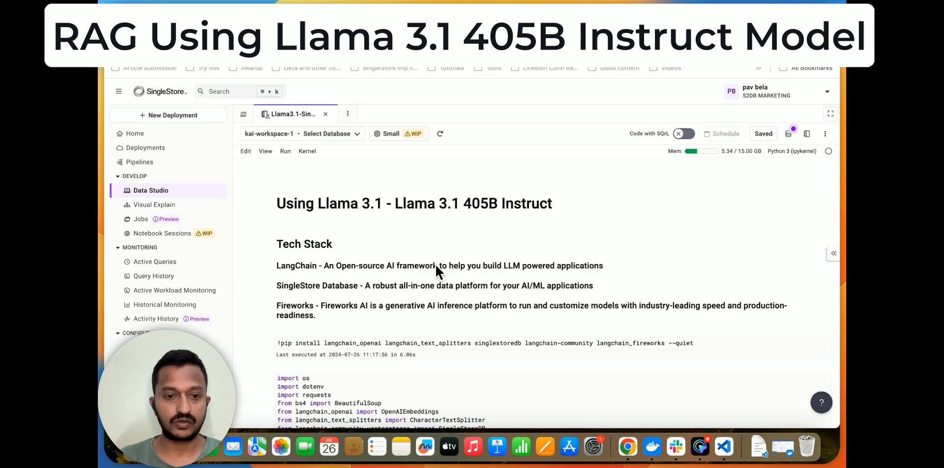
mouse_move(438, 295)
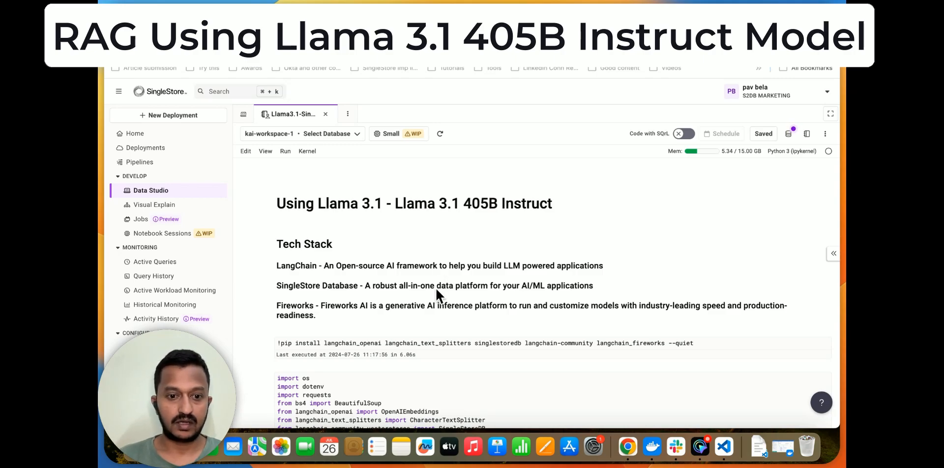
scroll("down", 3)
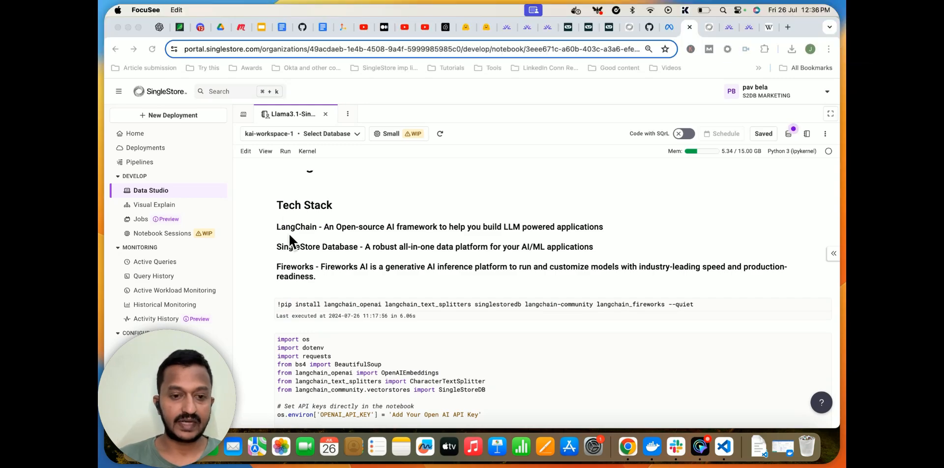
mouse_move(365, 241)
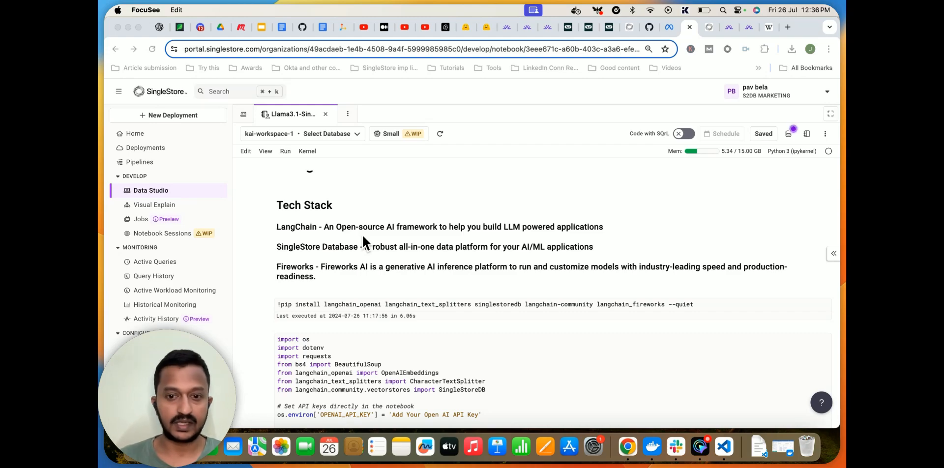
mouse_move(472, 244)
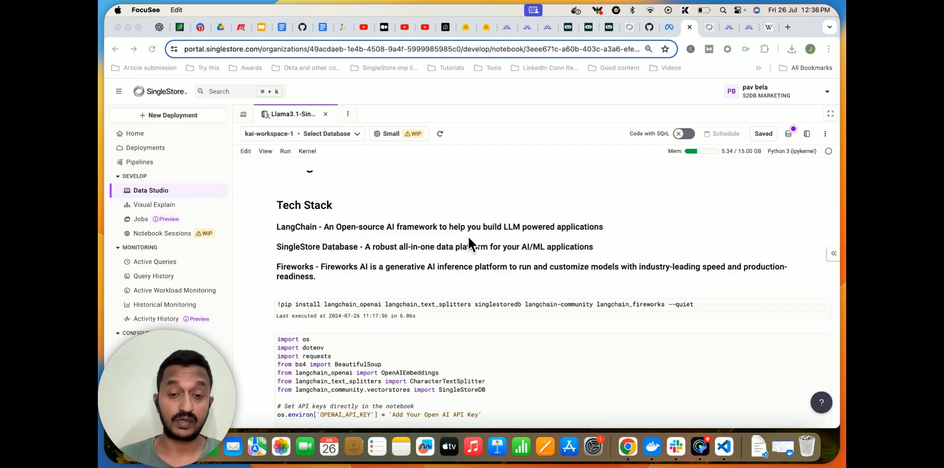
mouse_move(344, 245)
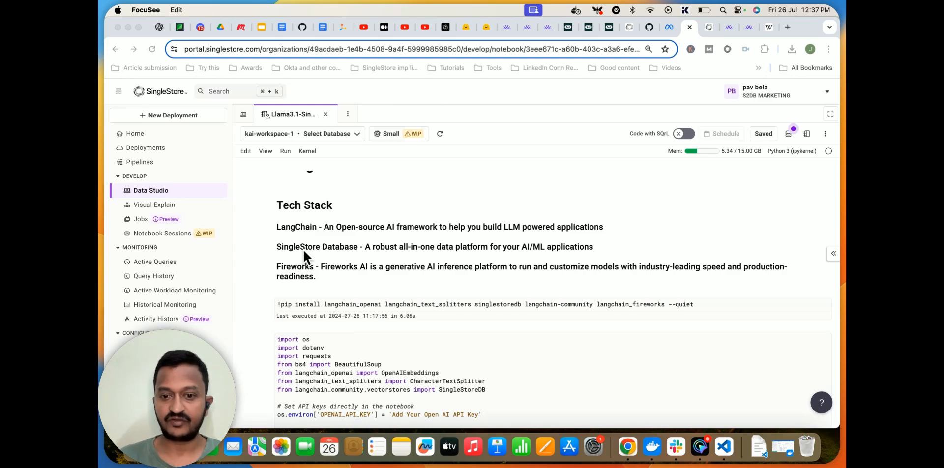
mouse_move(375, 256)
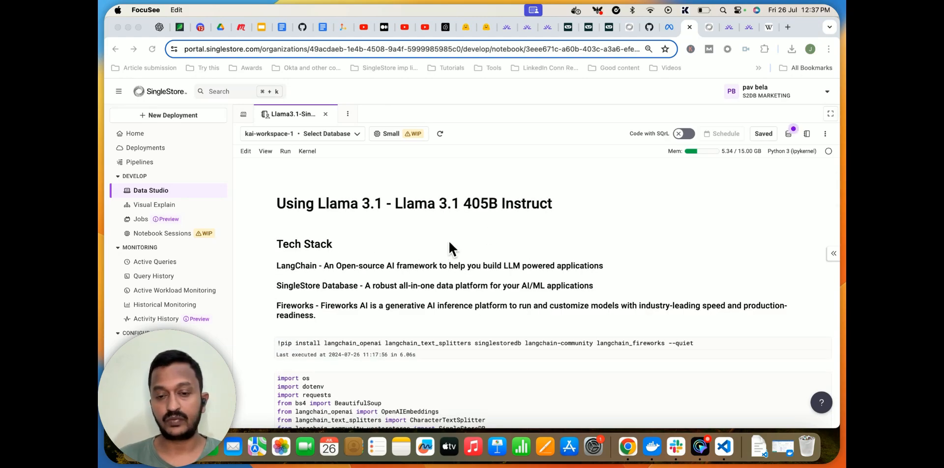
mouse_move(445, 280)
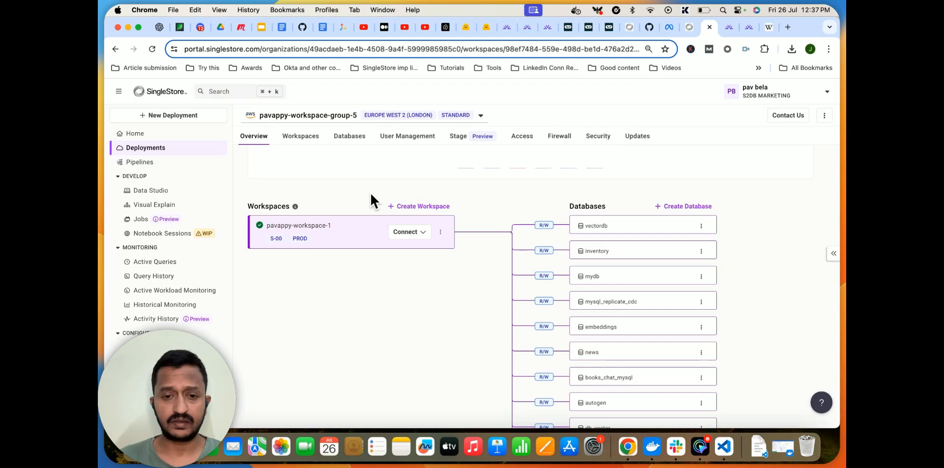
mouse_move(418, 199)
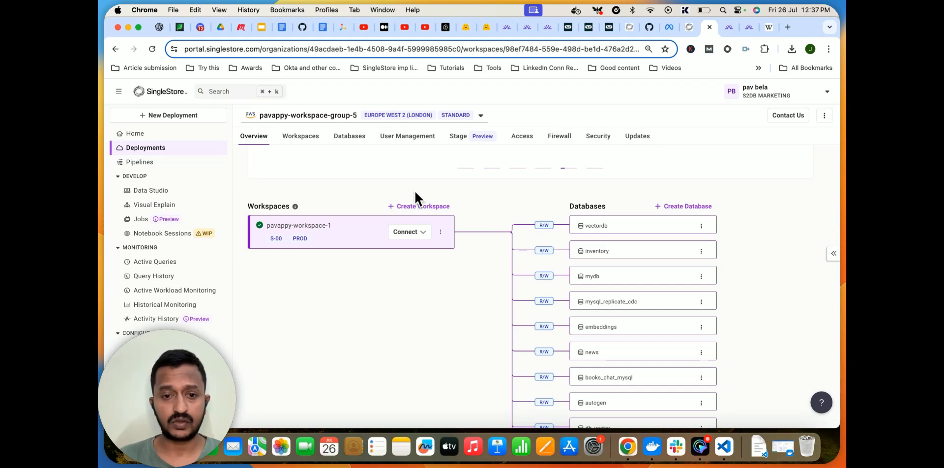
mouse_move(512, 208)
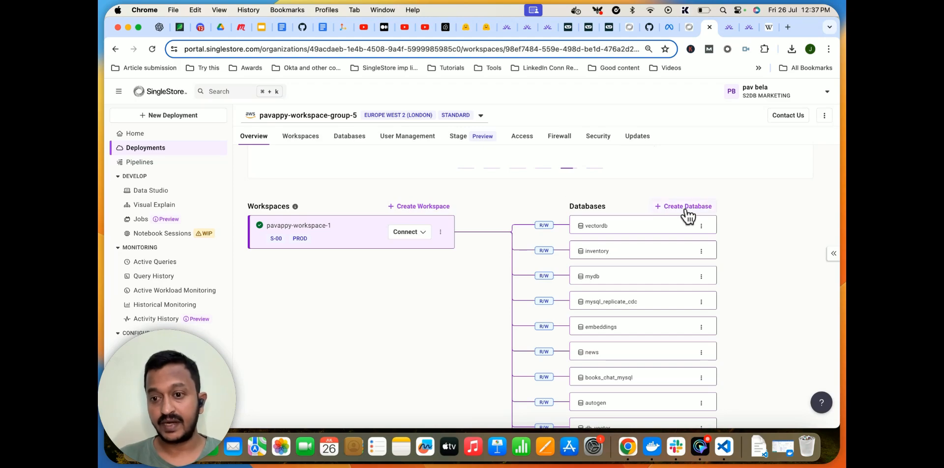
mouse_move(510, 210)
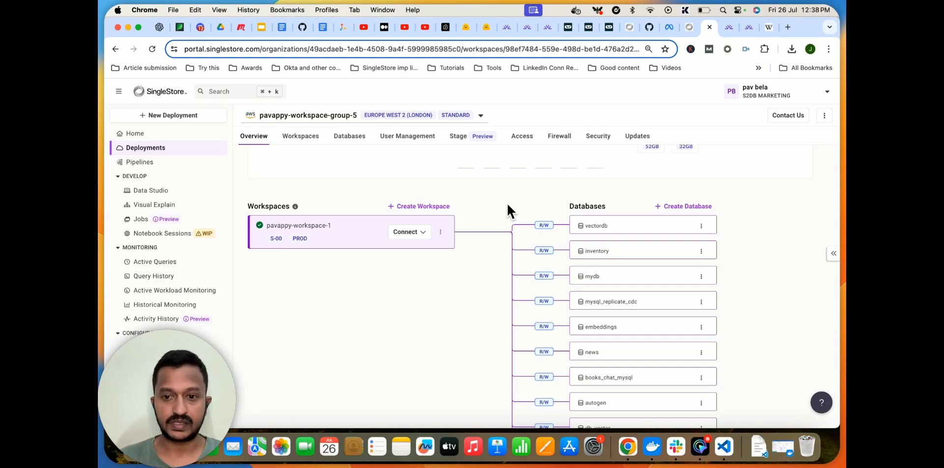
- Bring up the '+ Create Database' dialog from the workspace group Overview
left_click(683, 206)
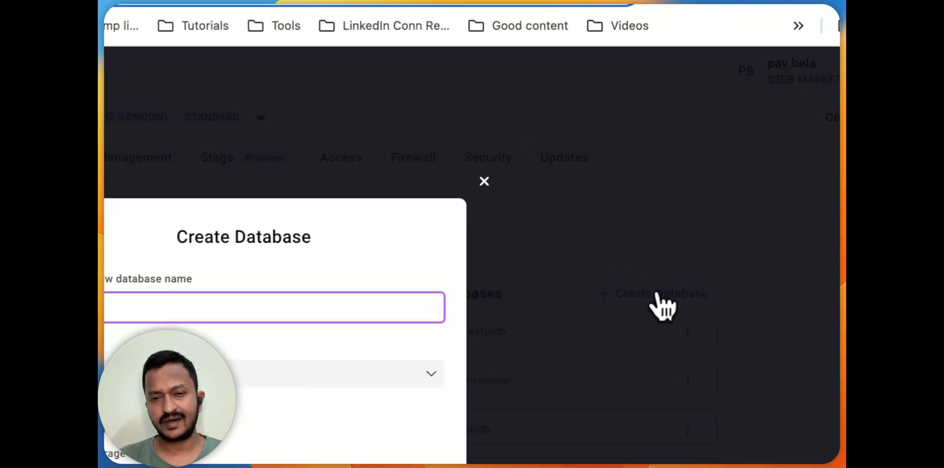
left_click(484, 182)
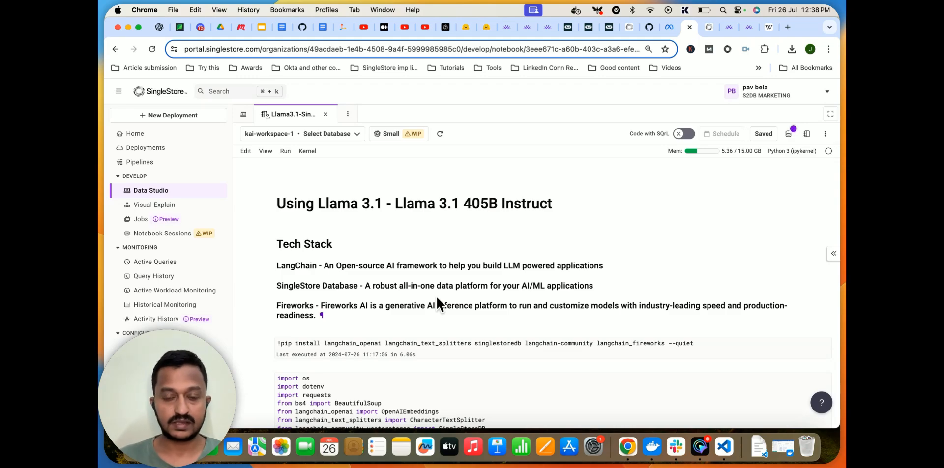
- Scroll through the notebook's setup, embedding and storage cells and highlight the SINGLESTOREDB_URL setting
scroll("down", 3)
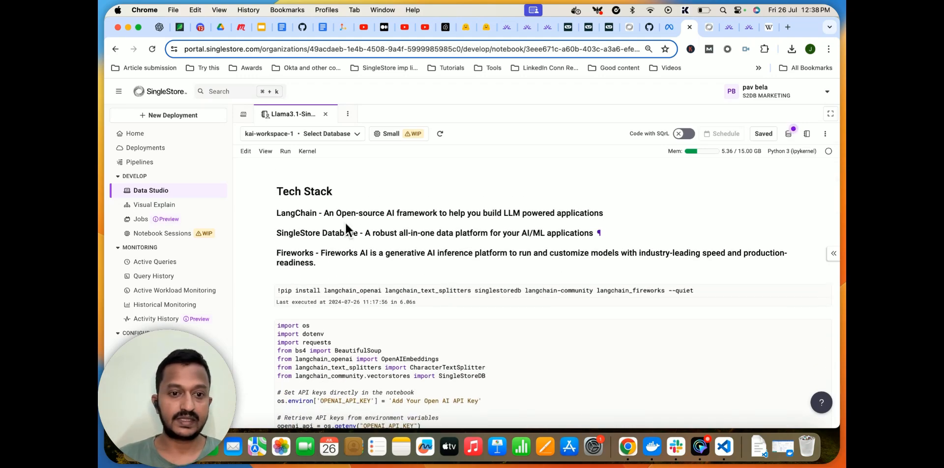
scroll("down", 3)
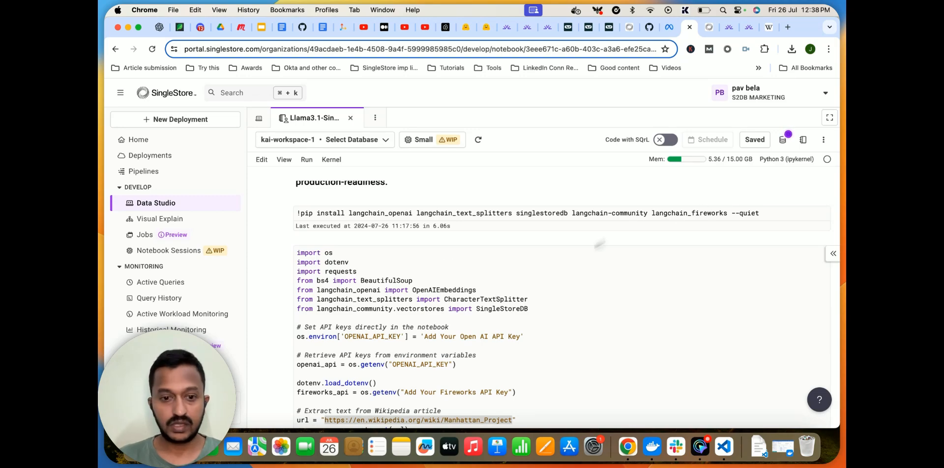
scroll("down", 3)
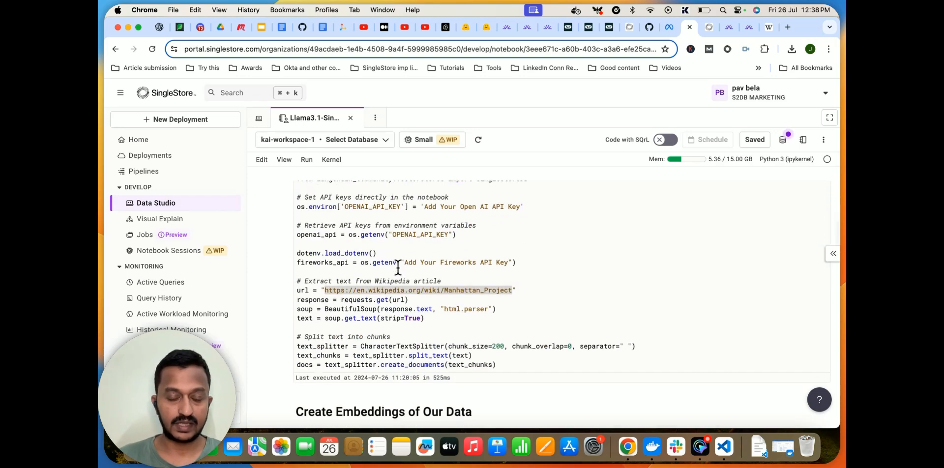
scroll("down", 3)
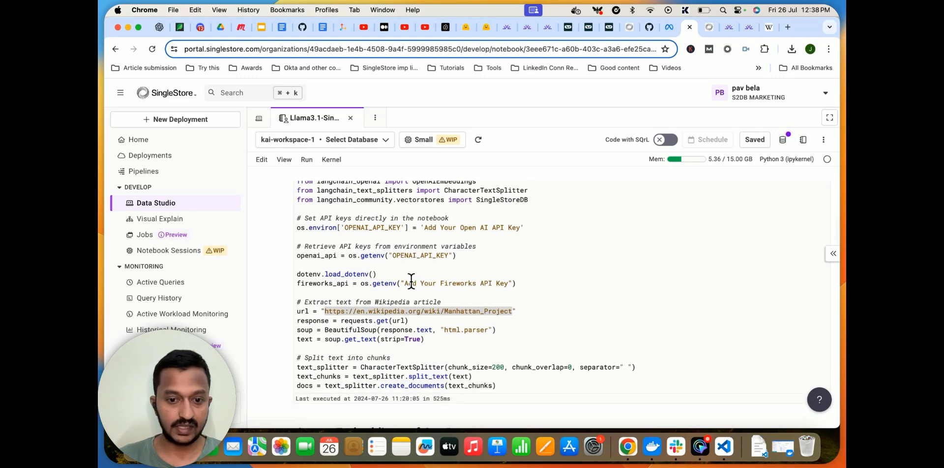
scroll("down", 3)
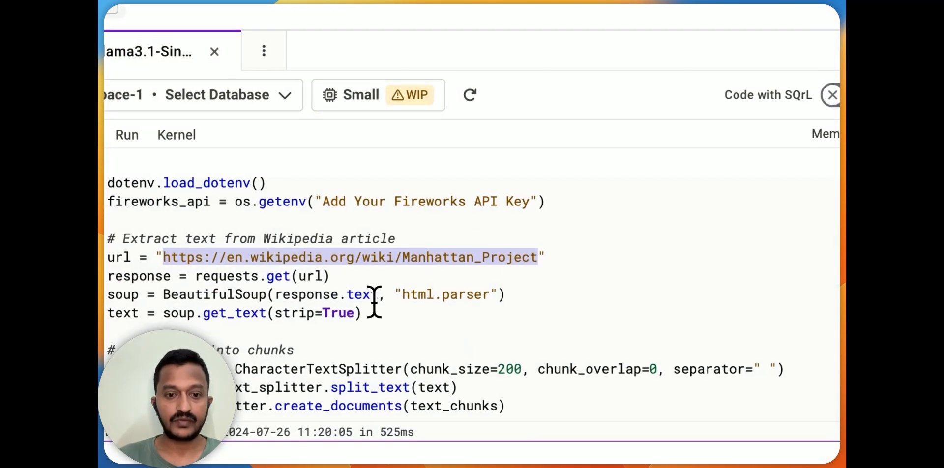
scroll("down", 3)
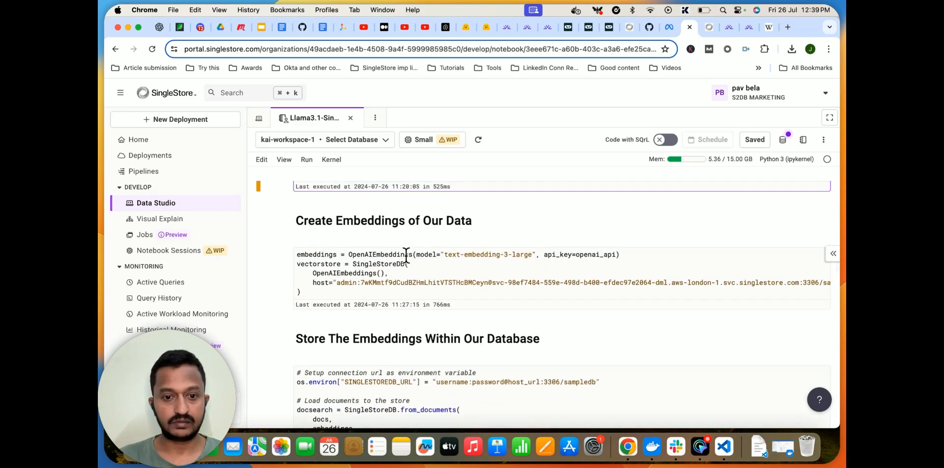
scroll("down", 3)
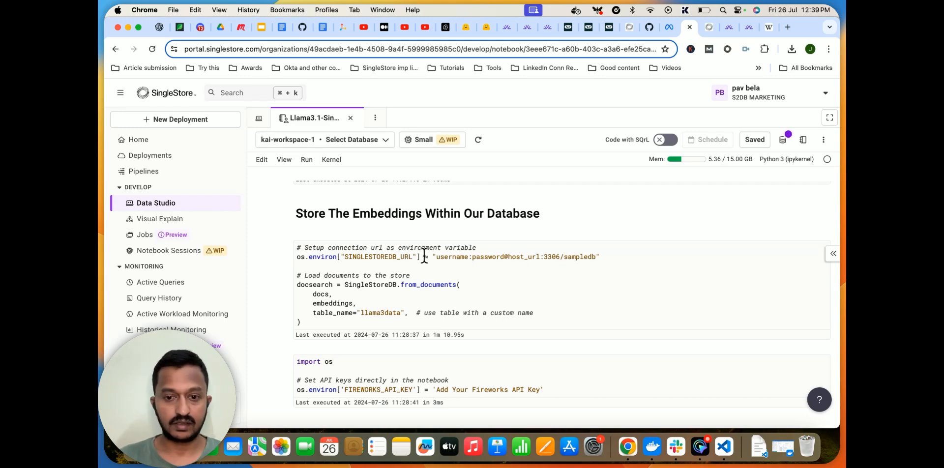
double_click(578, 257)
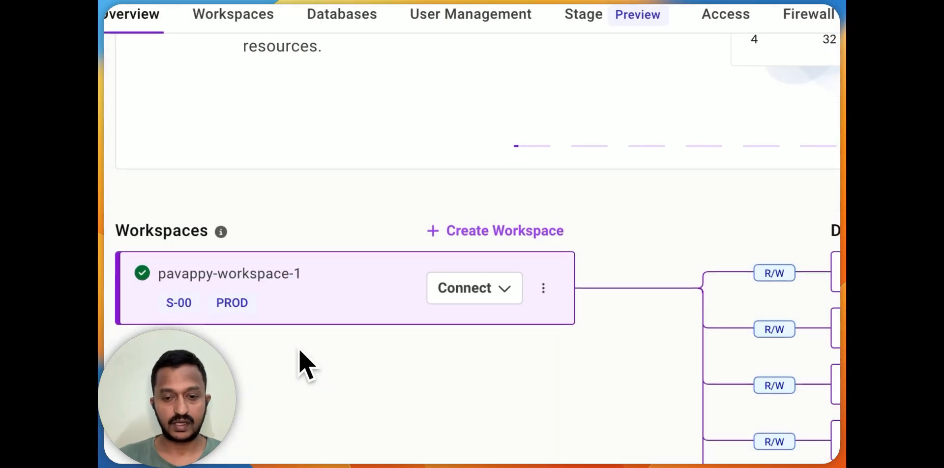
- View the workspace's CLI Client and SQL IDE connection parameters
left_click(474, 288)
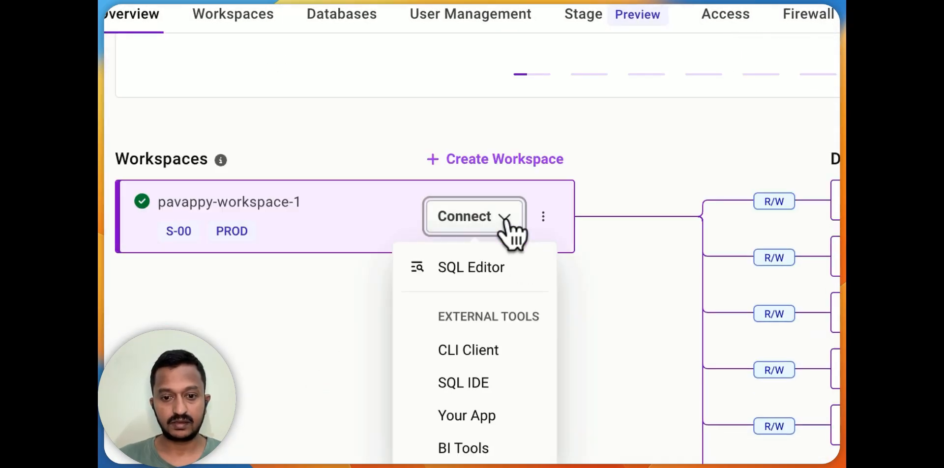
mouse_move(472, 353)
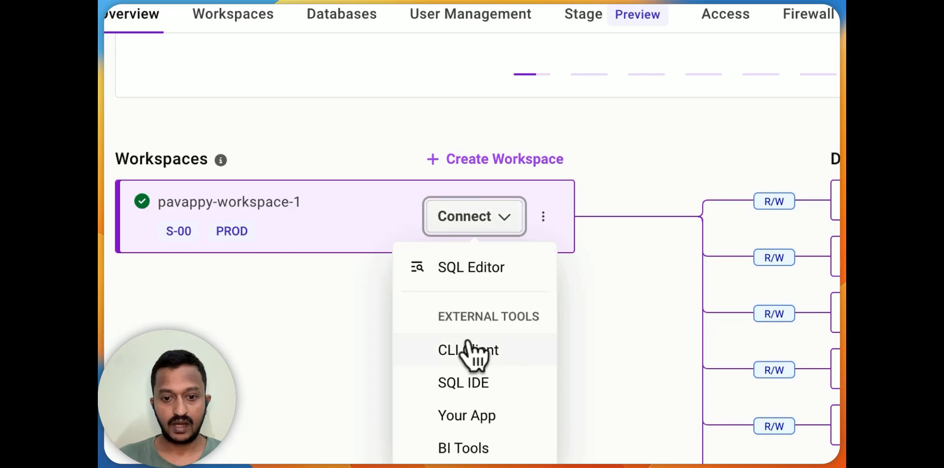
left_click(468, 350)
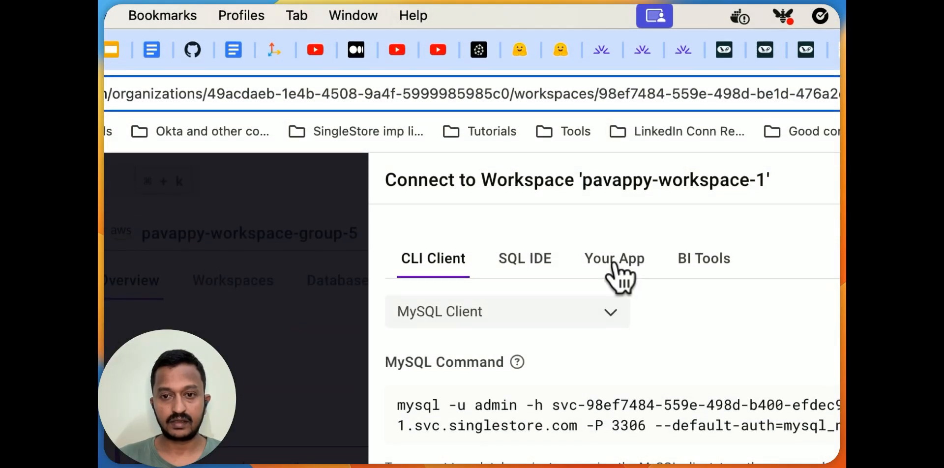
left_click(525, 257)
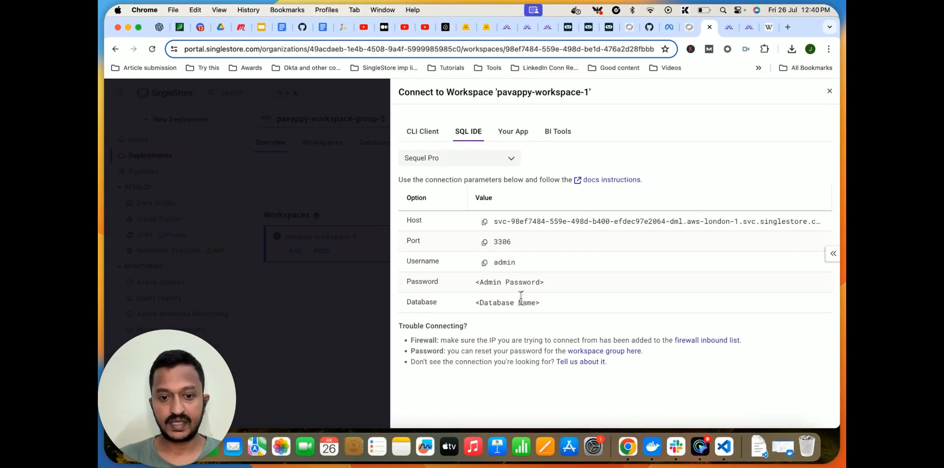
mouse_move(589, 216)
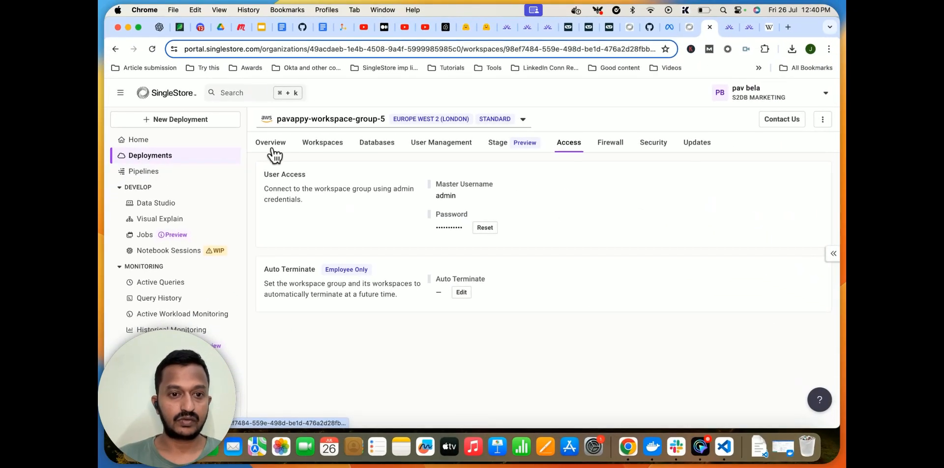
- Check the Your App connection string, then return to the notebook
left_click(322, 142)
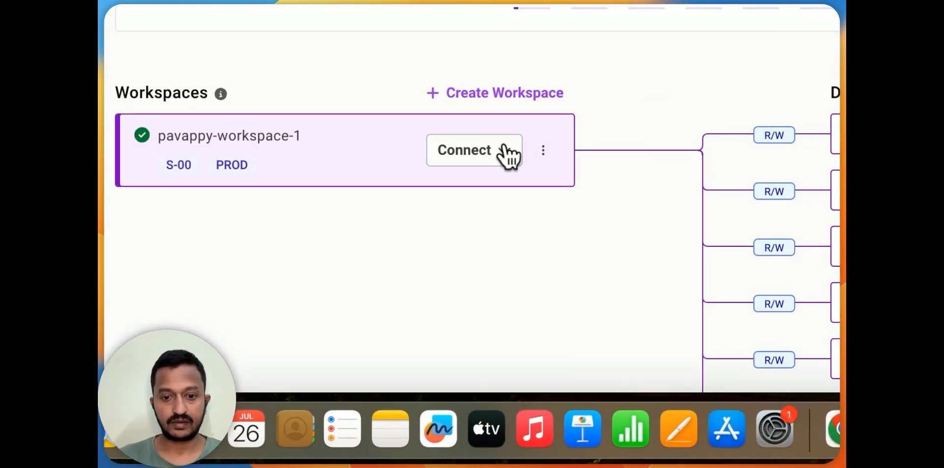
left_click(473, 150)
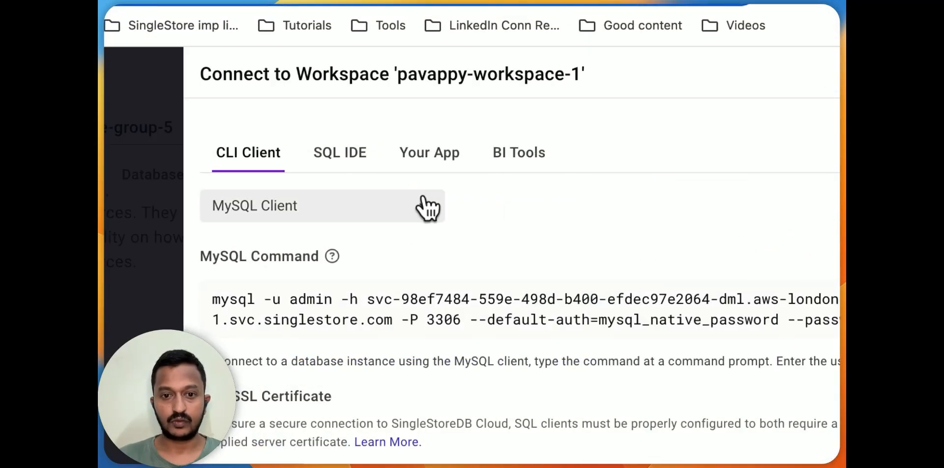
left_click(429, 152)
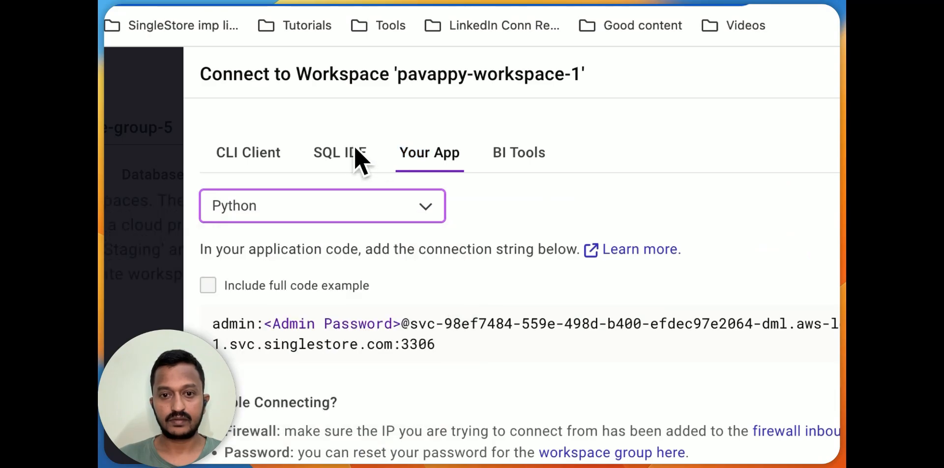
left_click(340, 152)
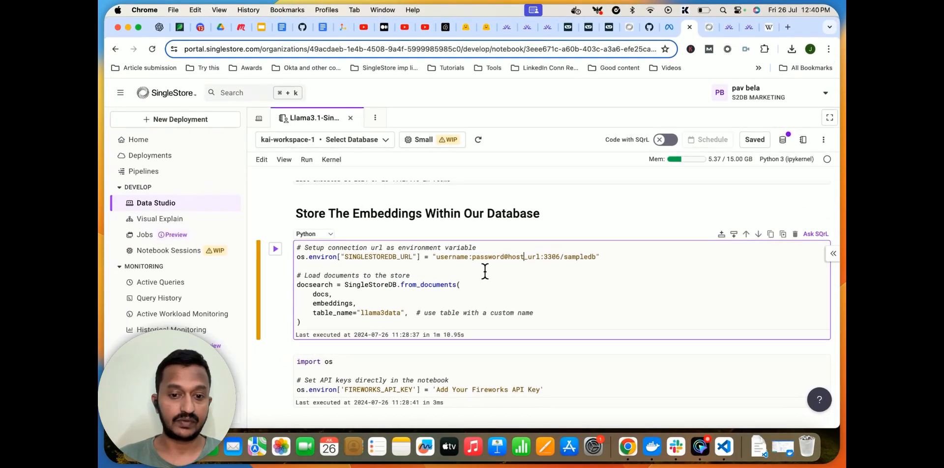
scroll("down", 3)
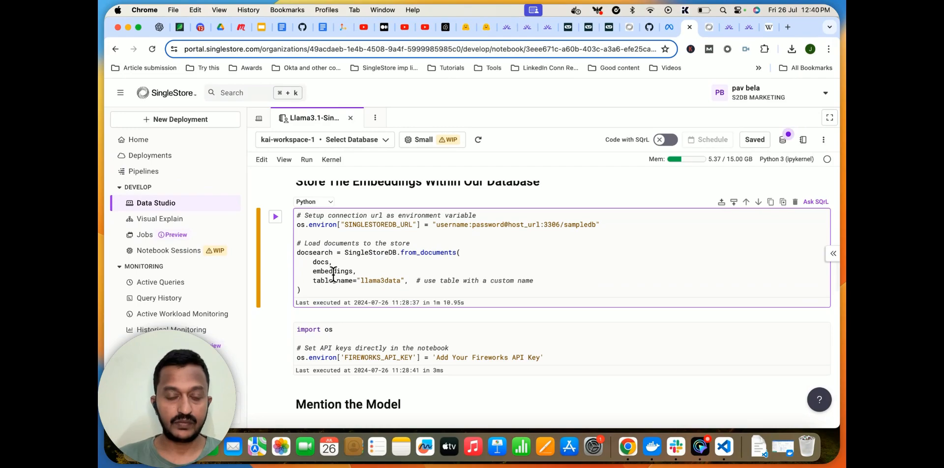
mouse_move(413, 264)
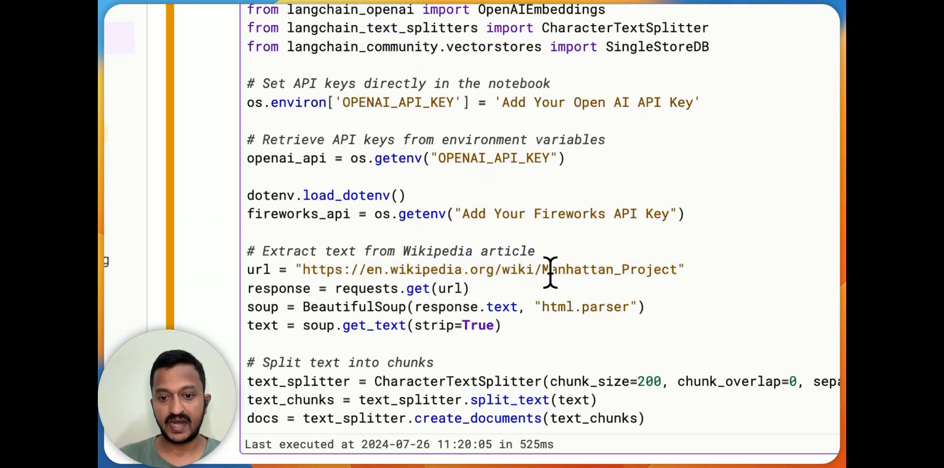
scroll("down", 3)
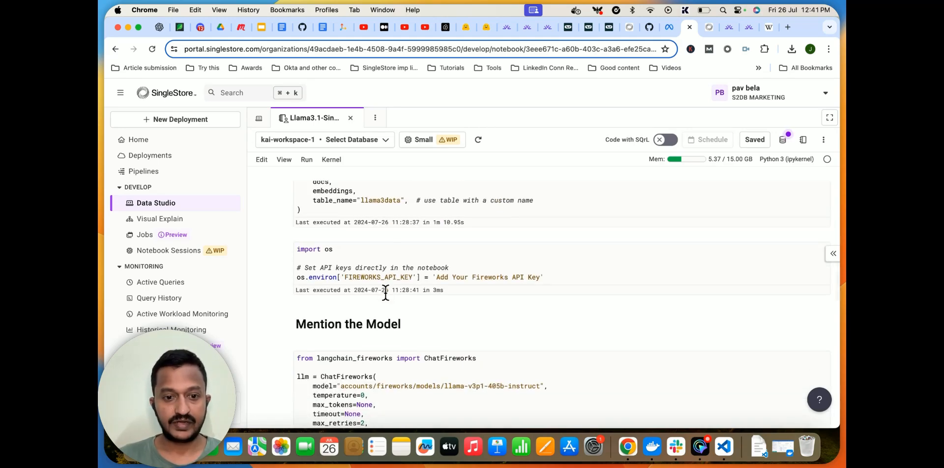
scroll("down", 3)
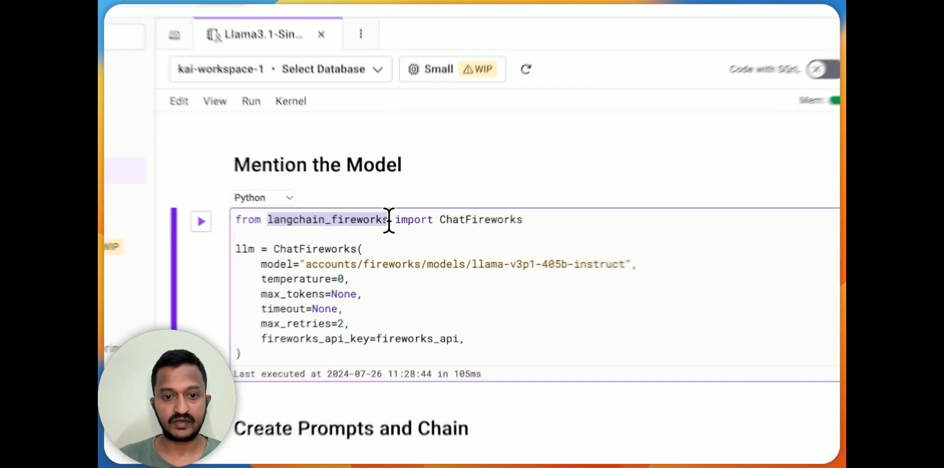
scroll("down", 3)
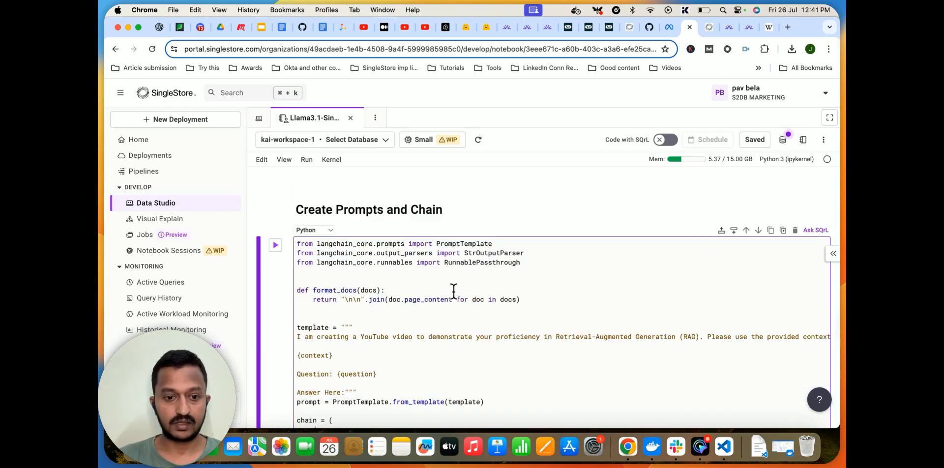
- Highlight the S-1 Committee and leading scientists questions in the Ask the Query cells
scroll("down", 3)
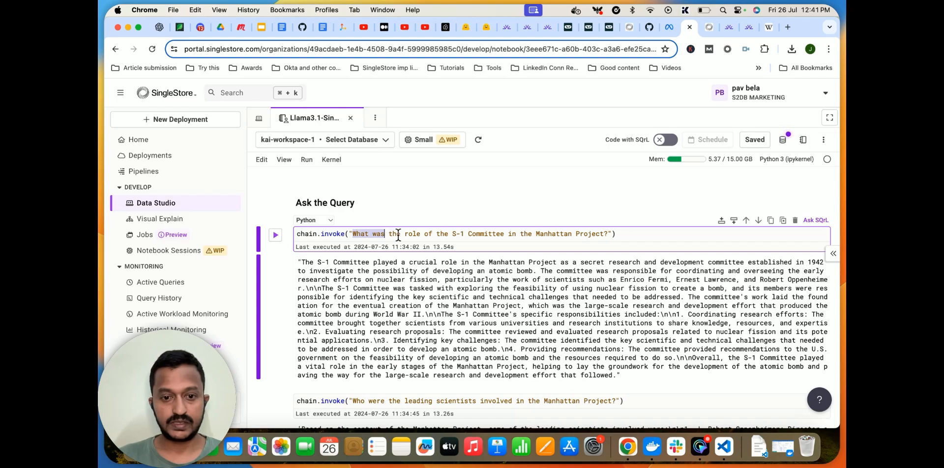
left_click_drag(385, 234, 520, 234)
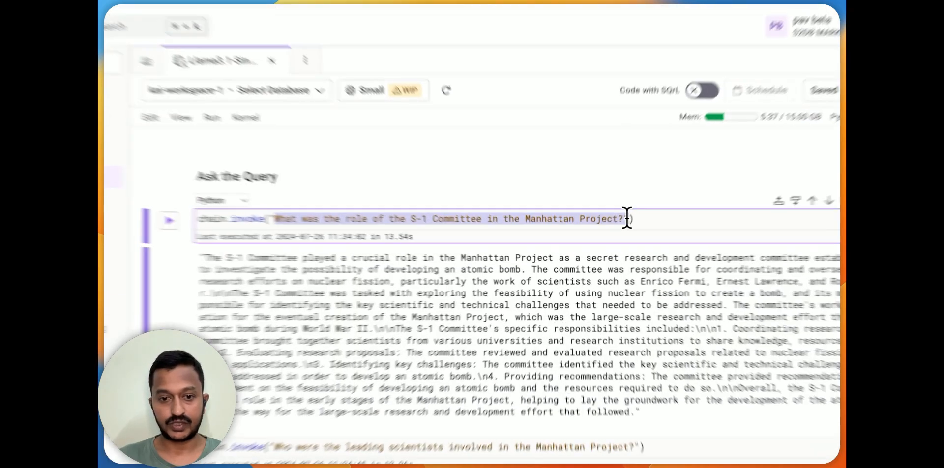
scroll("down", 3)
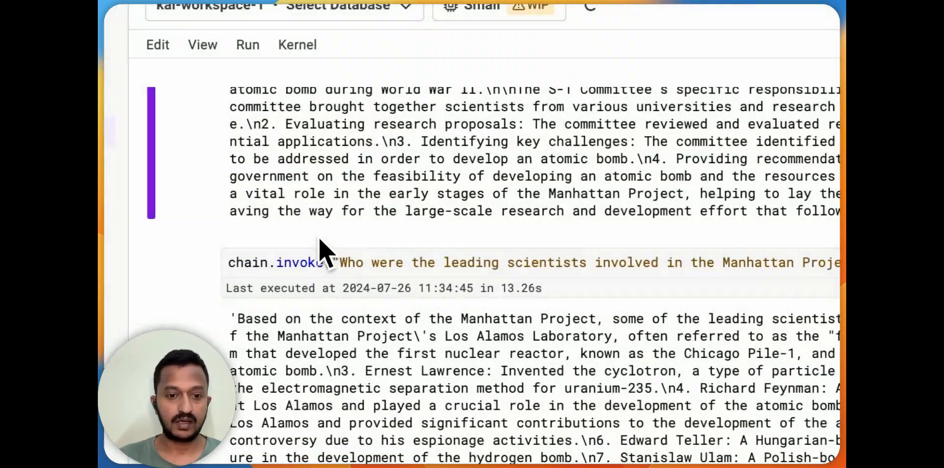
left_click(386, 263)
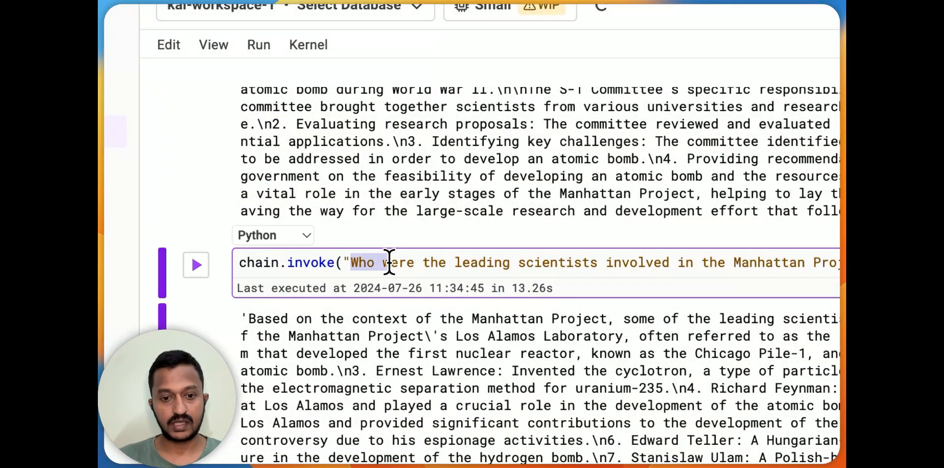
left_click_drag(386, 262, 674, 263)
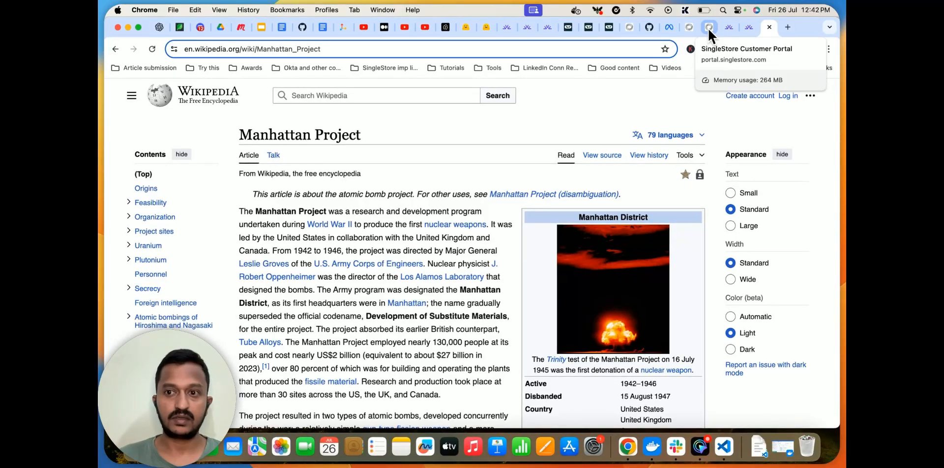
- In the SingleStore portal, open sampledb's llama3data table to view its sample rows
left_click(708, 27)
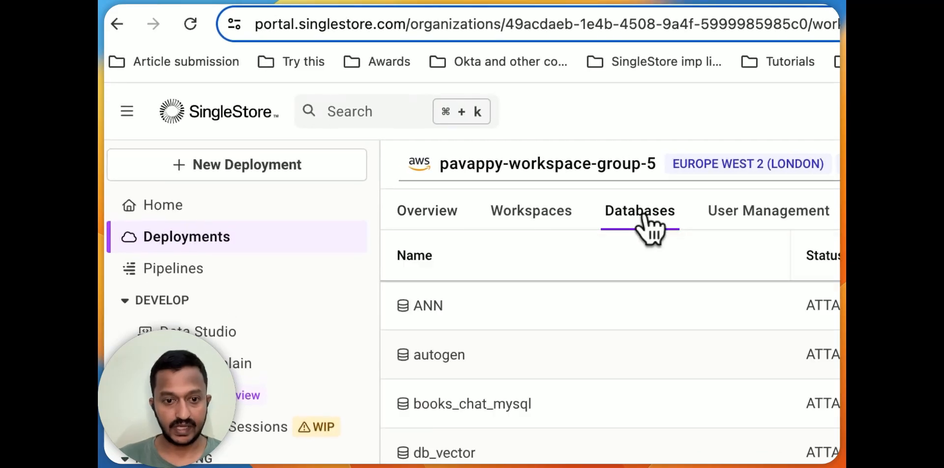
scroll("down", 3)
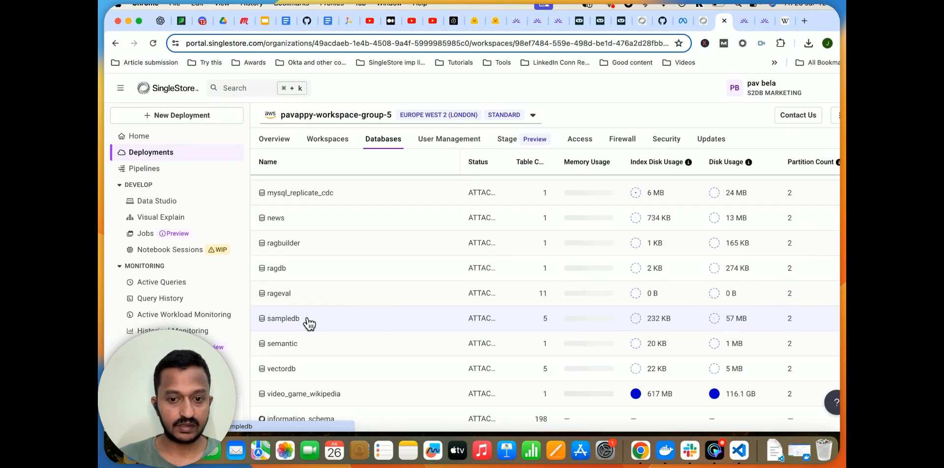
left_click(282, 318)
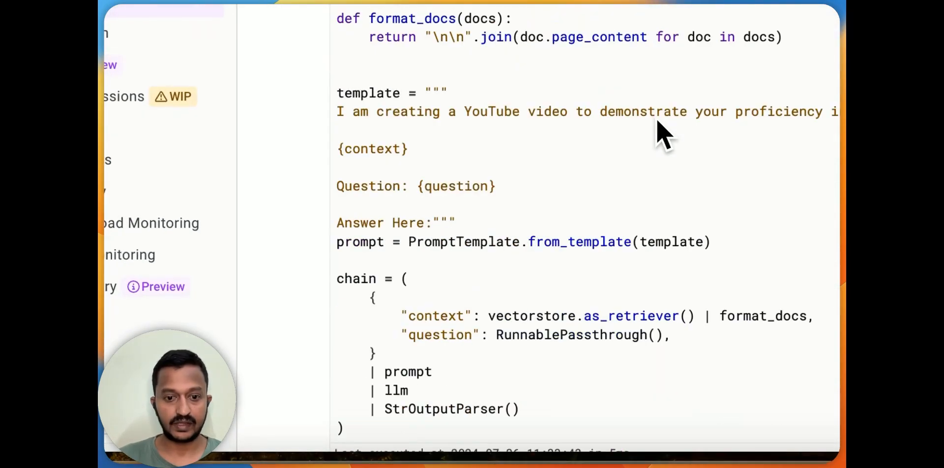
scroll("down", 3)
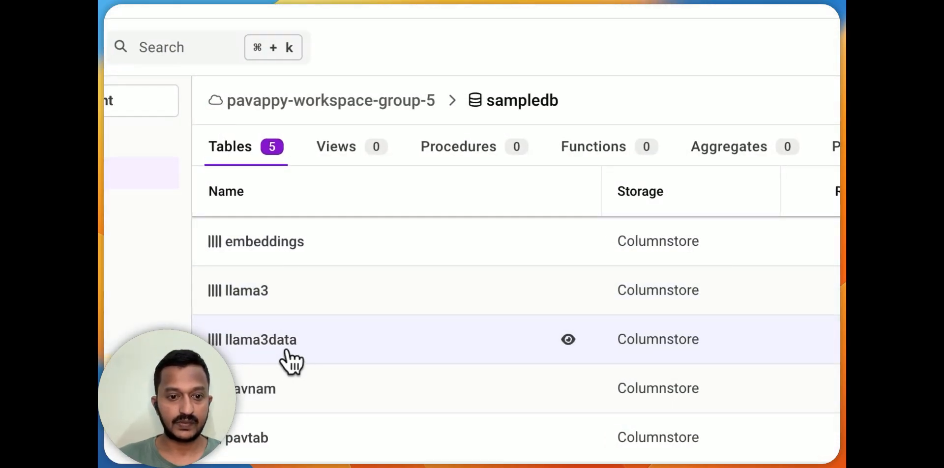
left_click(253, 339)
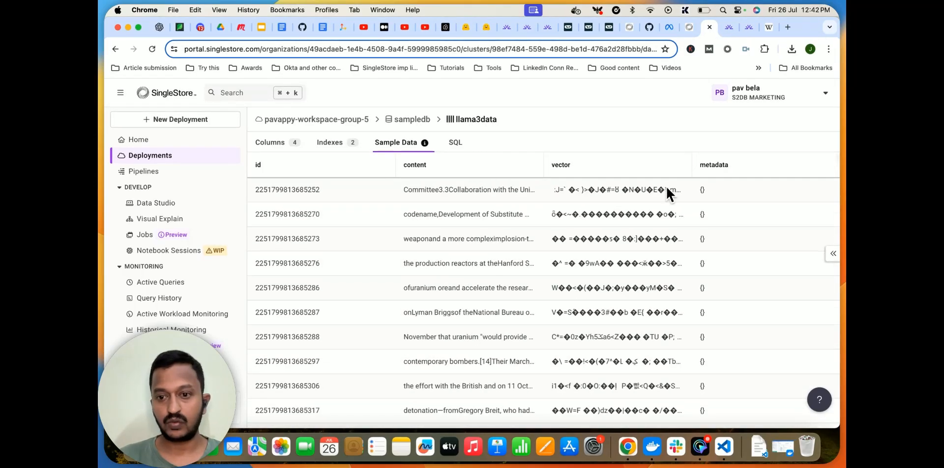
mouse_move(606, 241)
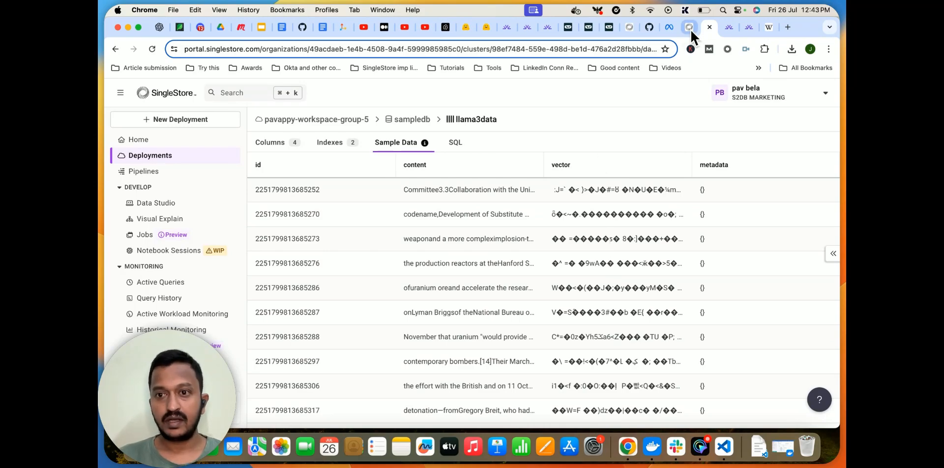
mouse_move(689, 27)
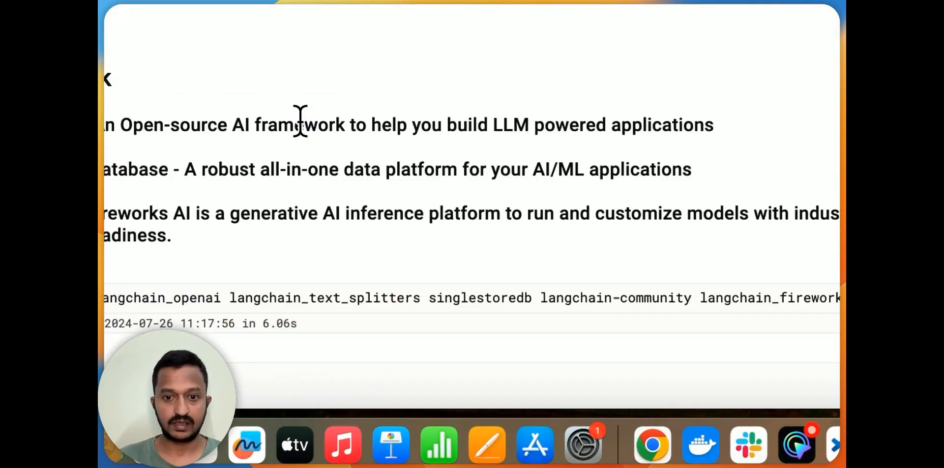
left_click(726, 125)
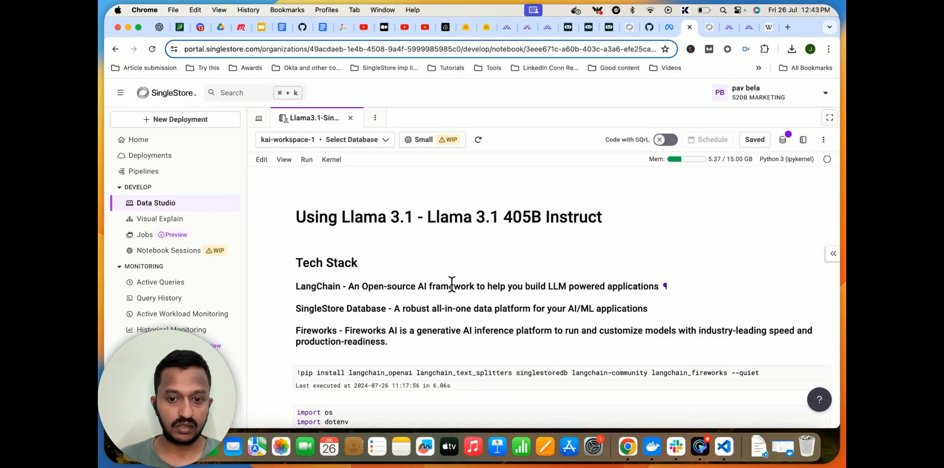
scroll("down", 3)
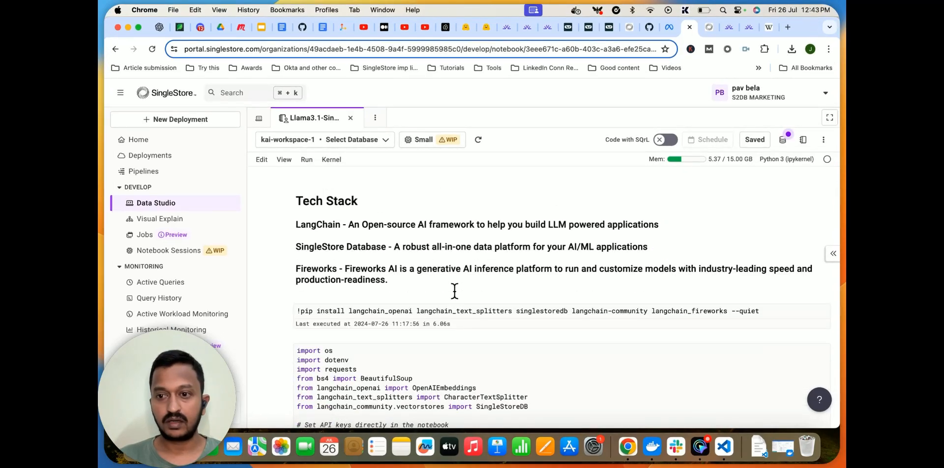
scroll("down", 3)
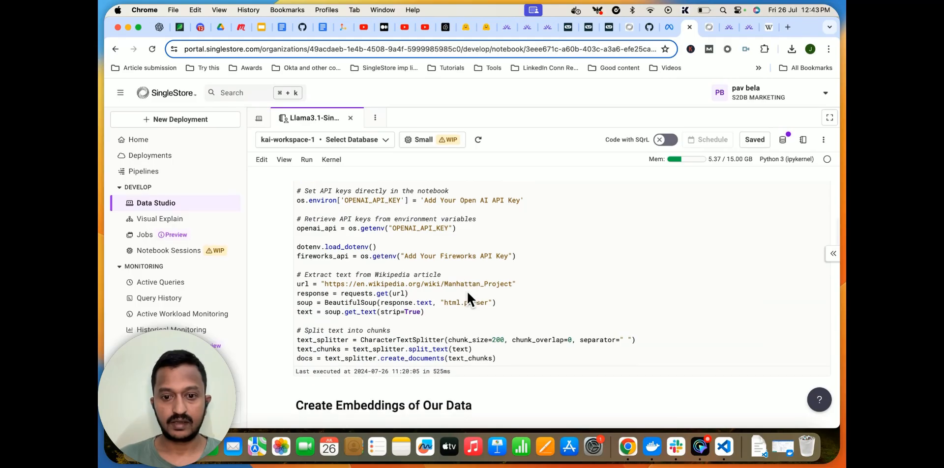
scroll("down", 3)
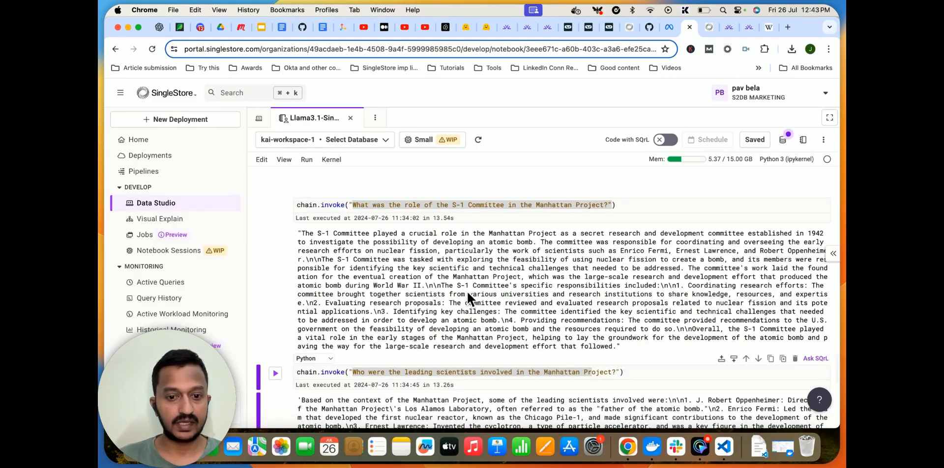